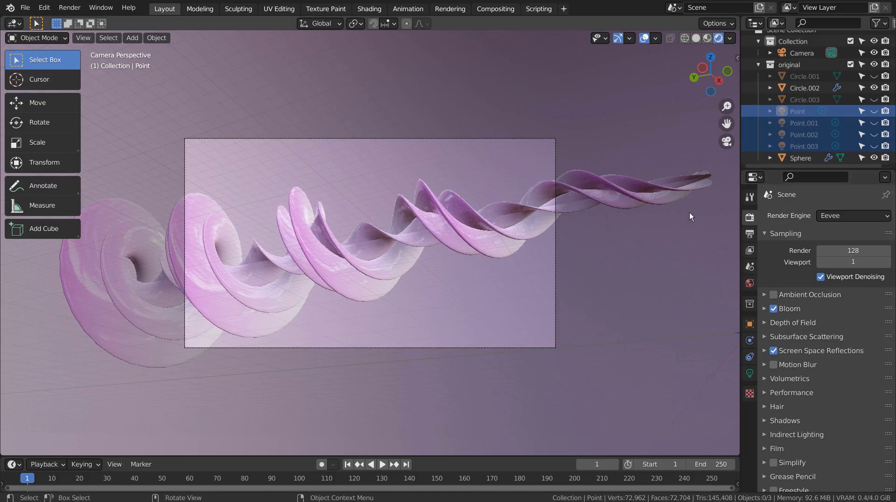
mouse_move(847, 215)
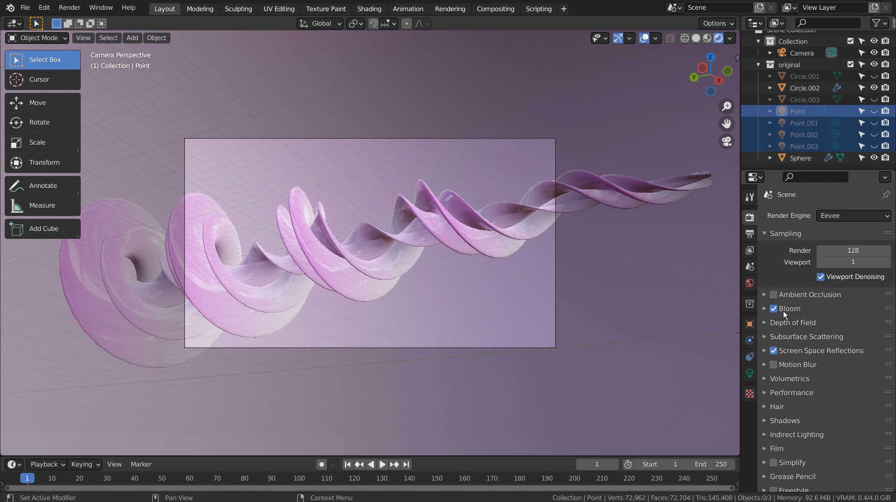
mouse_move(829, 357)
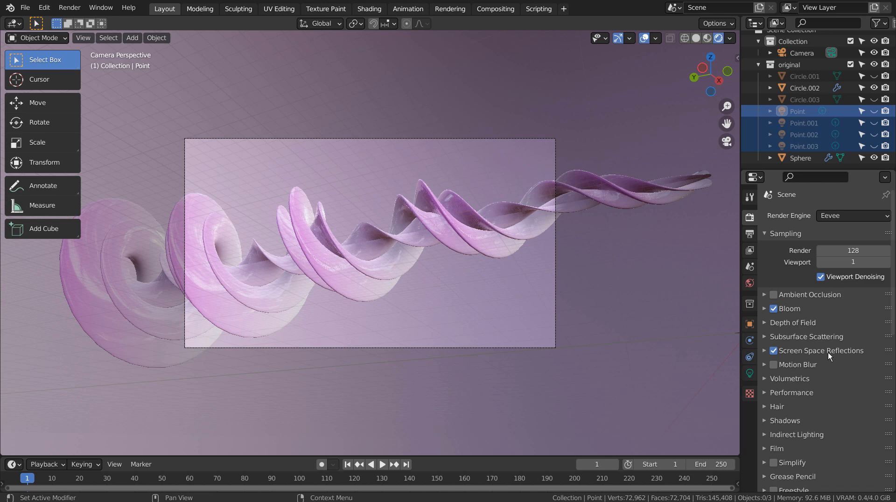
Toggle screen space reflections off and back on in the render settings
left_click(774, 350)
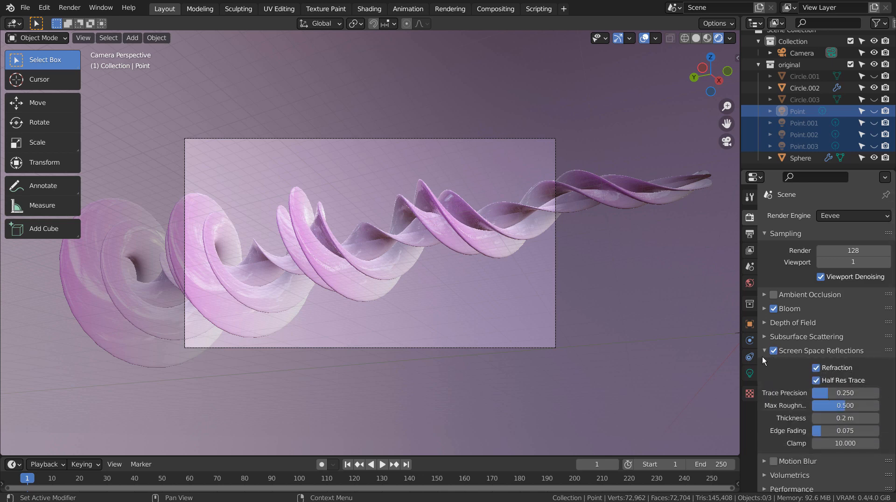
left_click(764, 350)
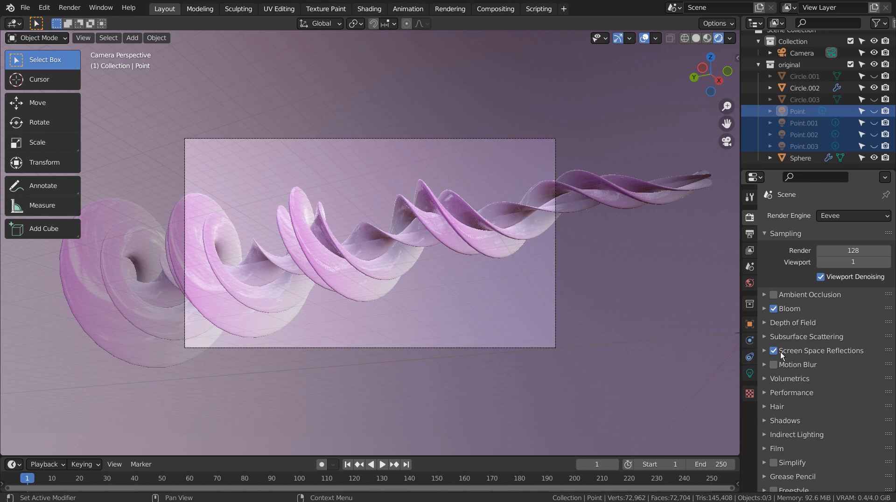
left_click(774, 350)
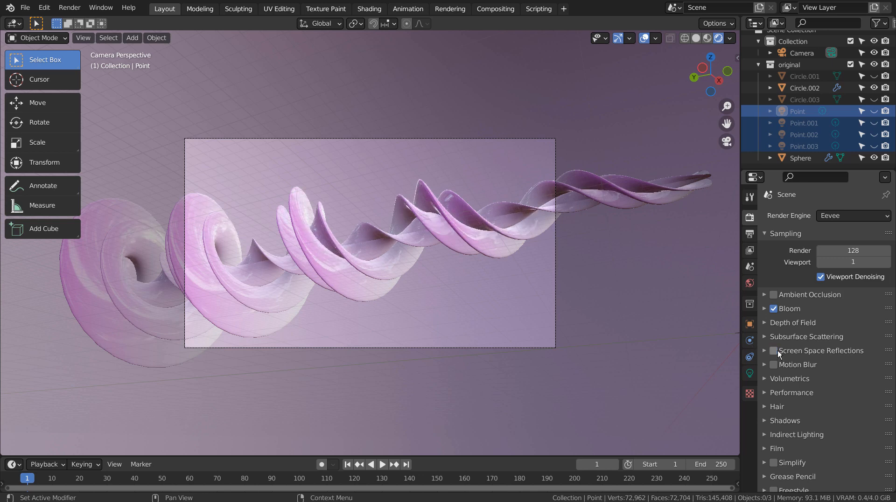
left_click(774, 351)
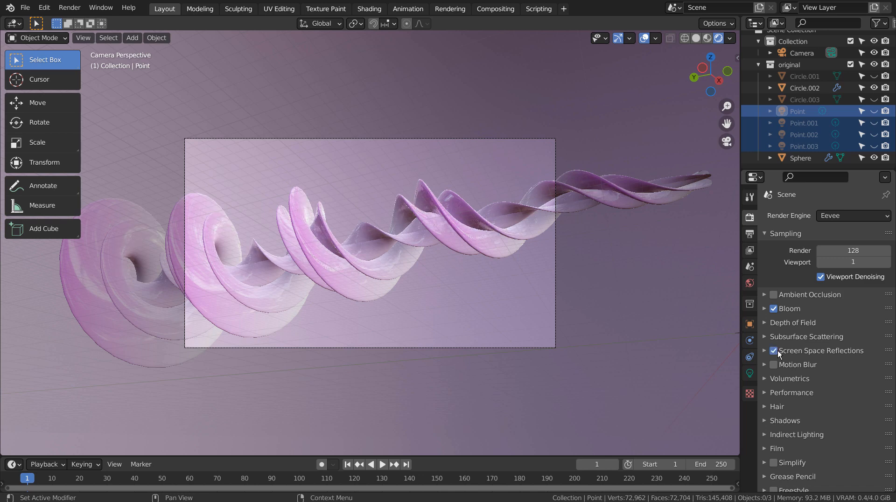
mouse_move(775, 313)
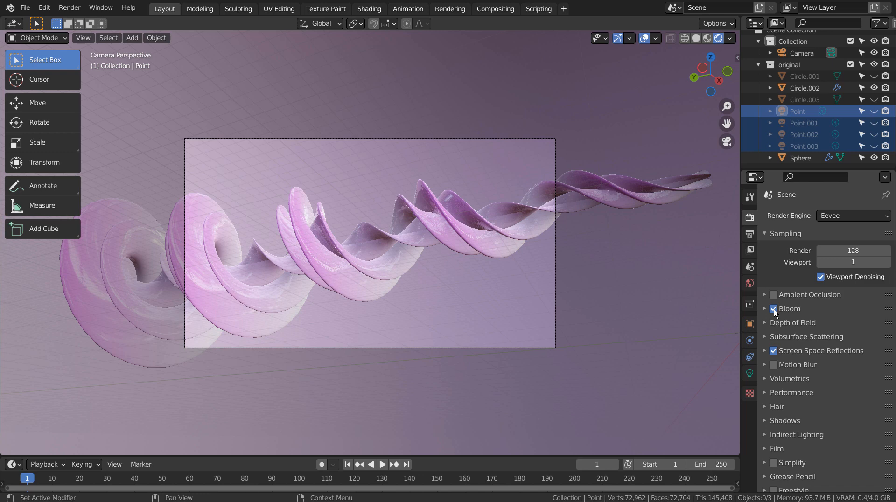
Toggle bloom and hide the 'original' spiral collection in the Outliner
left_click(774, 309)
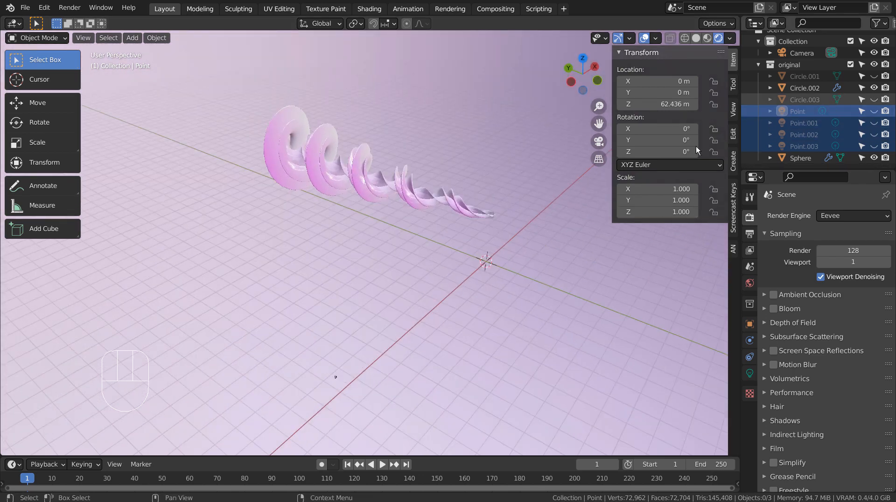
left_click(801, 158)
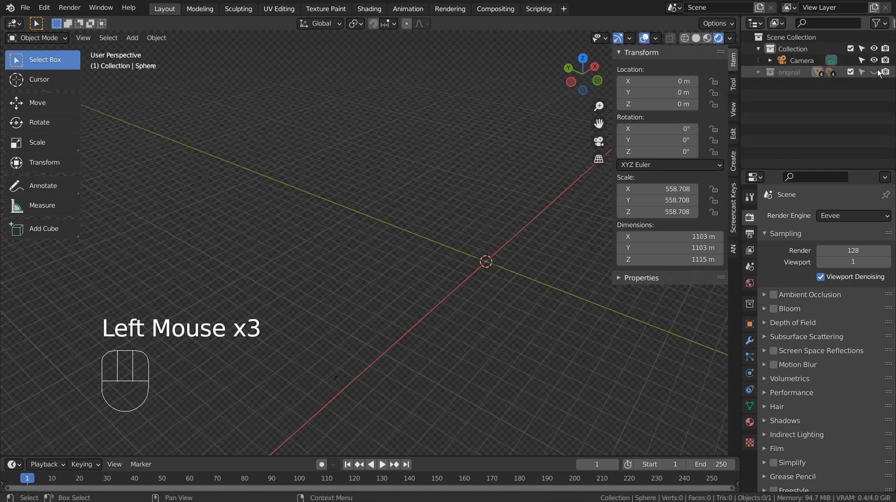
left_click_drag(485, 261, 291, 253)
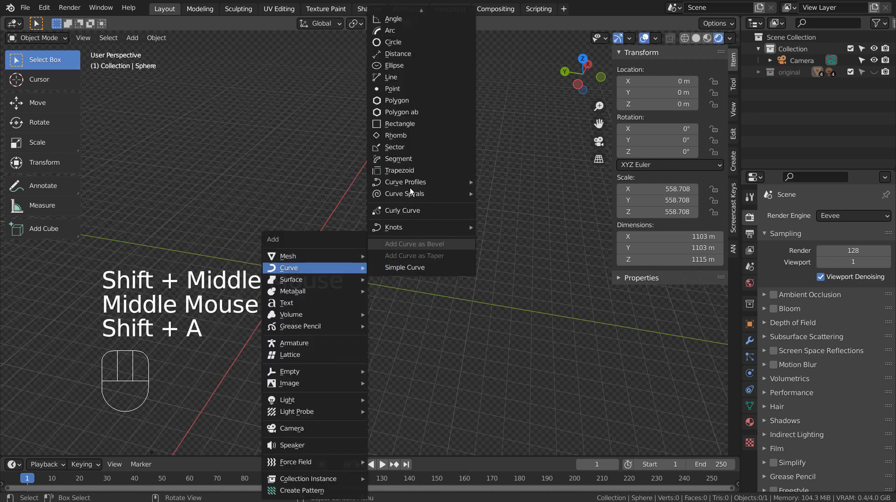
Add a 2 m circle curve at the origin, set it to 3D, and inspect a point
left_click(394, 41)
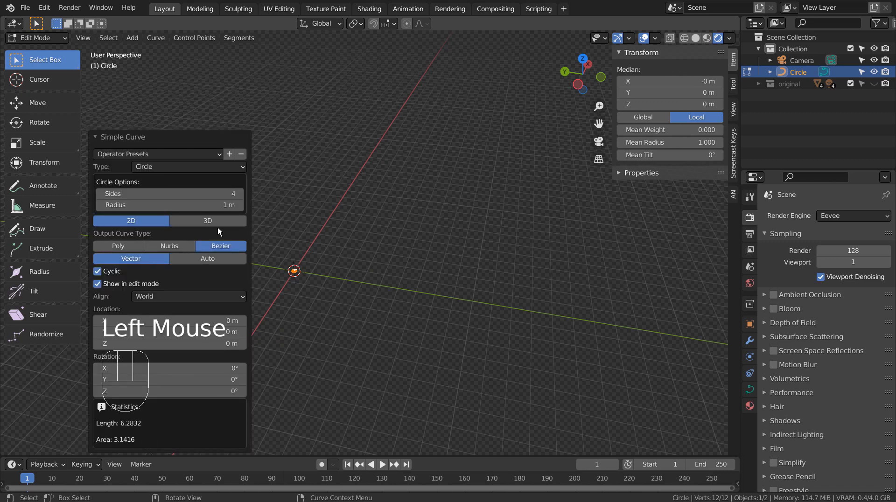
mouse_move(208, 221)
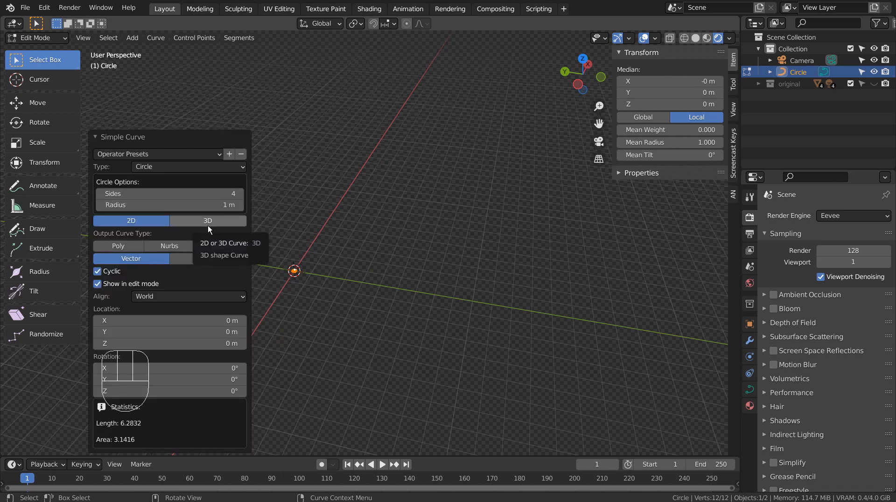
left_click(207, 221)
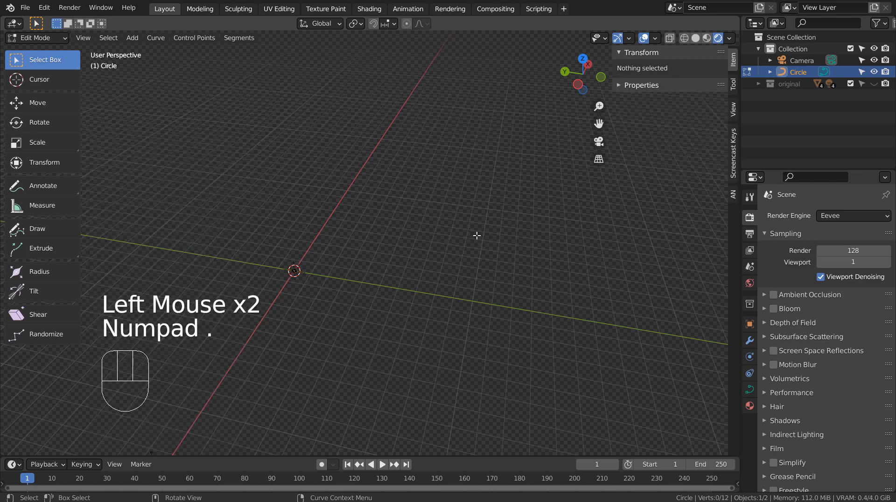
left_click(294, 271)
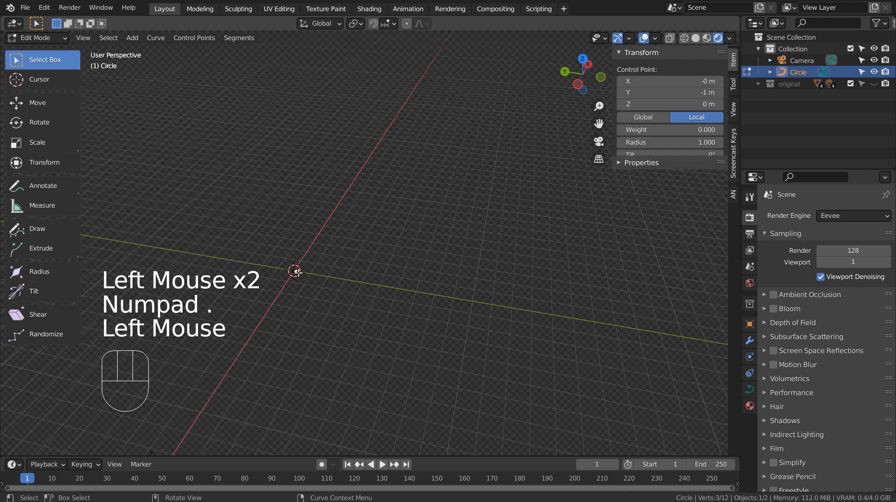
scroll("down", 3)
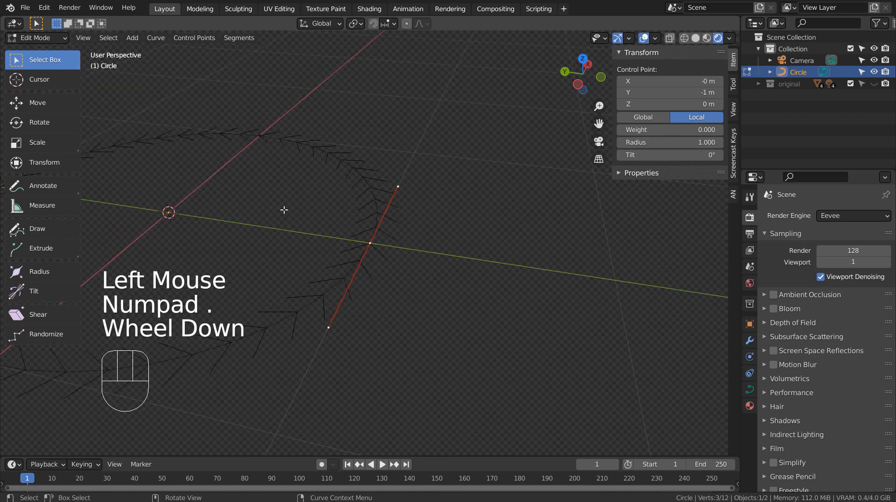
key("Tab")
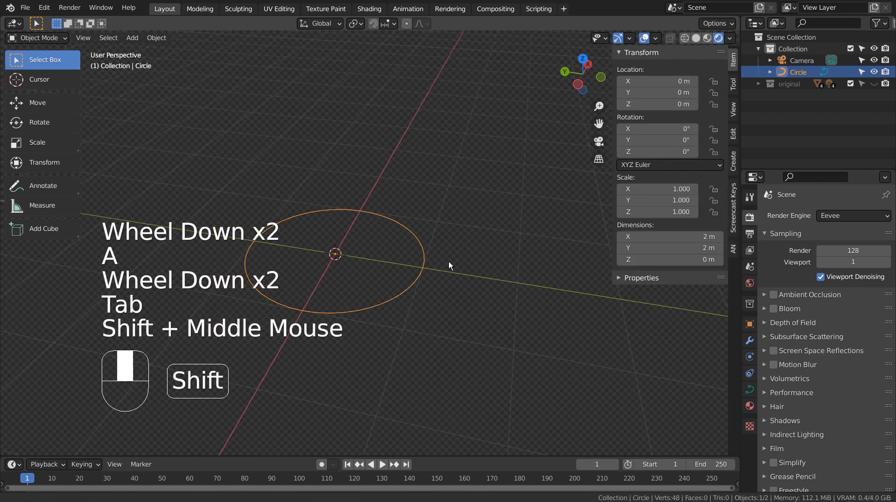
In top view, move the circle to touch the origin and duplicate it 2 m left
key("KP_7")
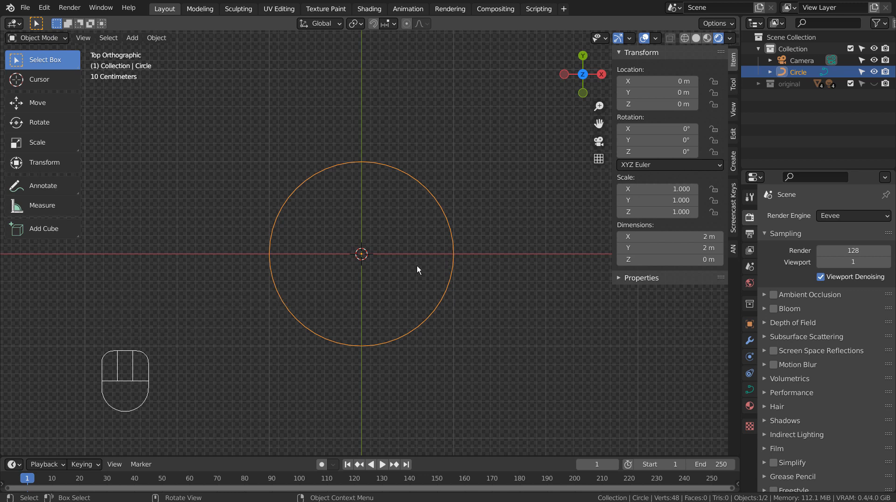
key("Tab")
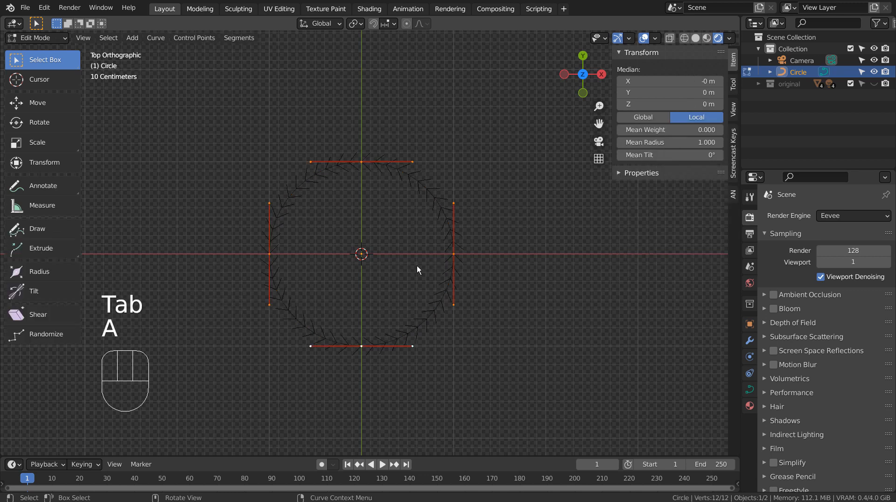
key("g")
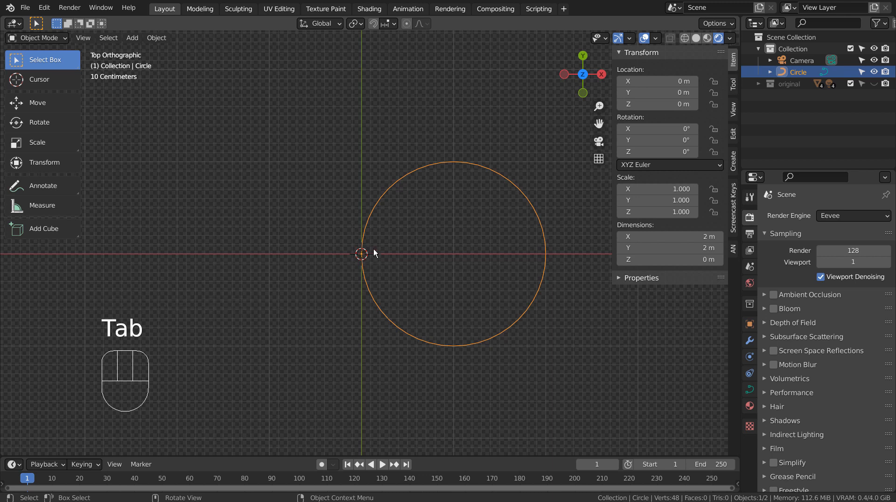
key("Tab")
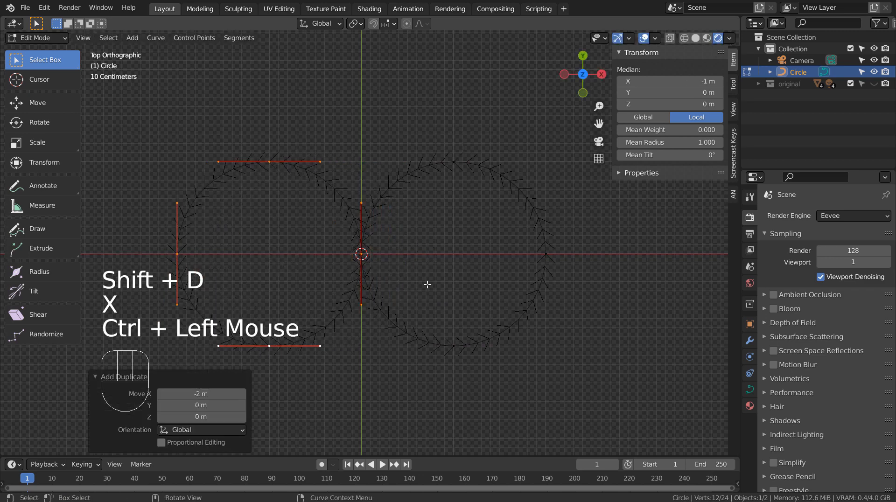
Duplicate both figure-eight loops and rotate the copy 90° on X
key("Tab")
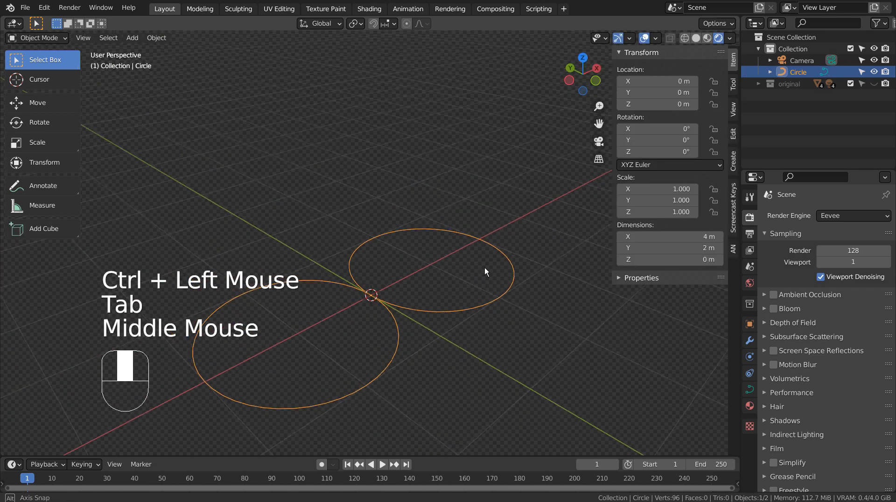
key("Tab")
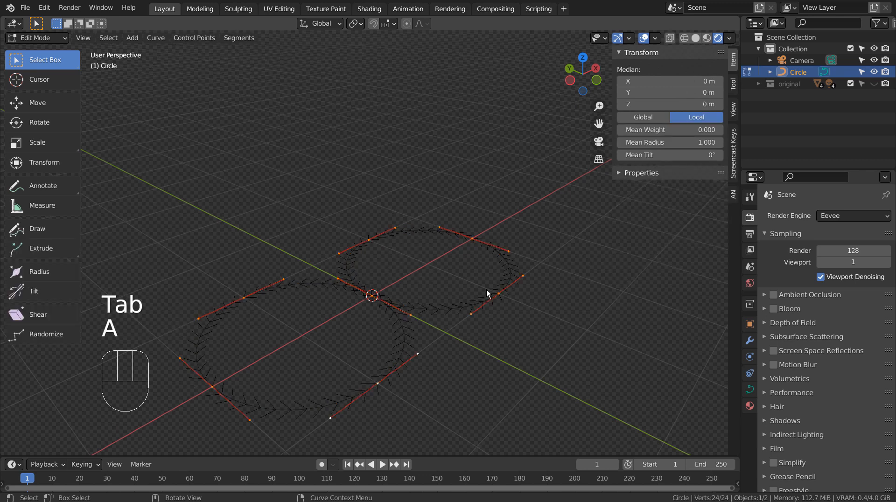
key("shift+d")
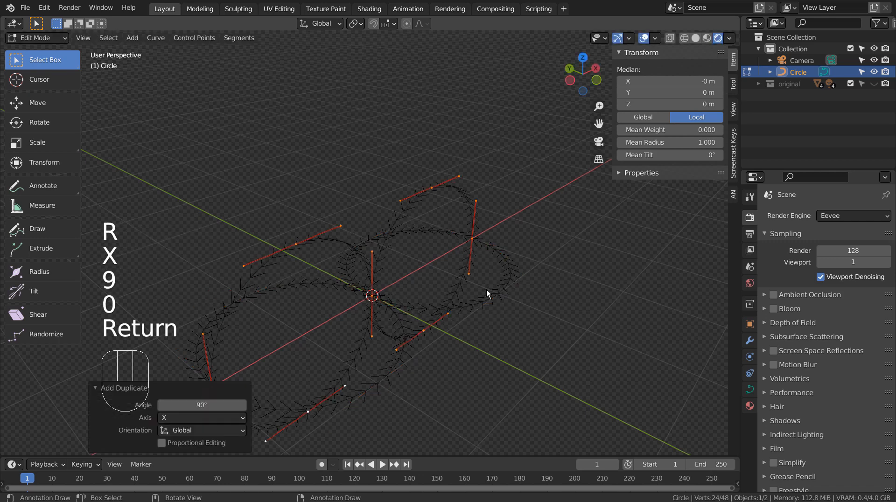
key("Tab")
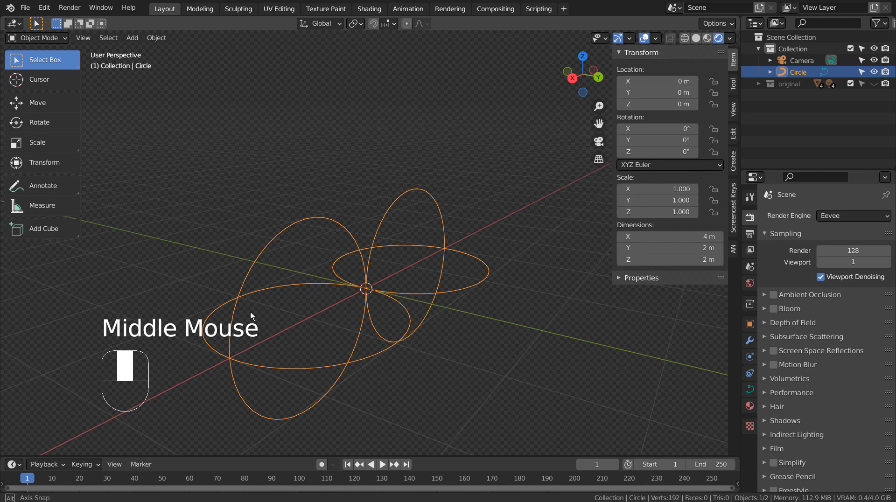
left_click_drag(251, 316, 524, 335)
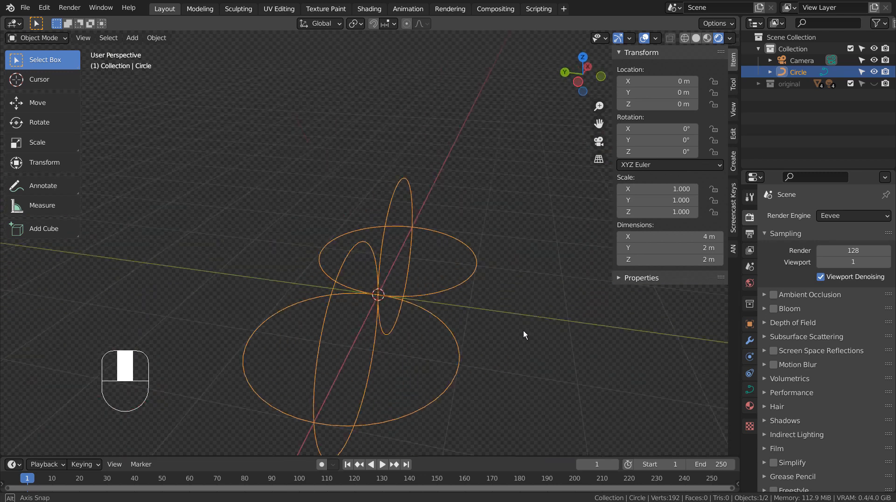
scroll("down", 3)
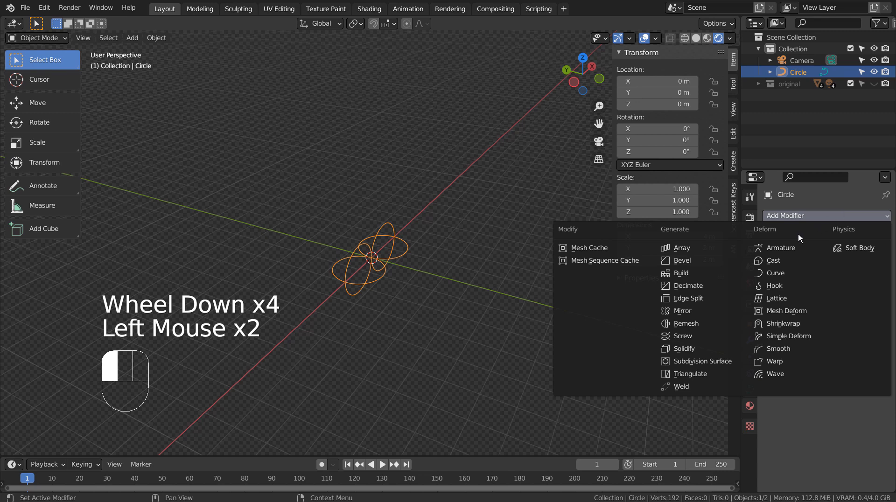
Add a Screw modifier with a 15 m rise to the four-ring curve and orbit
left_click(683, 336)
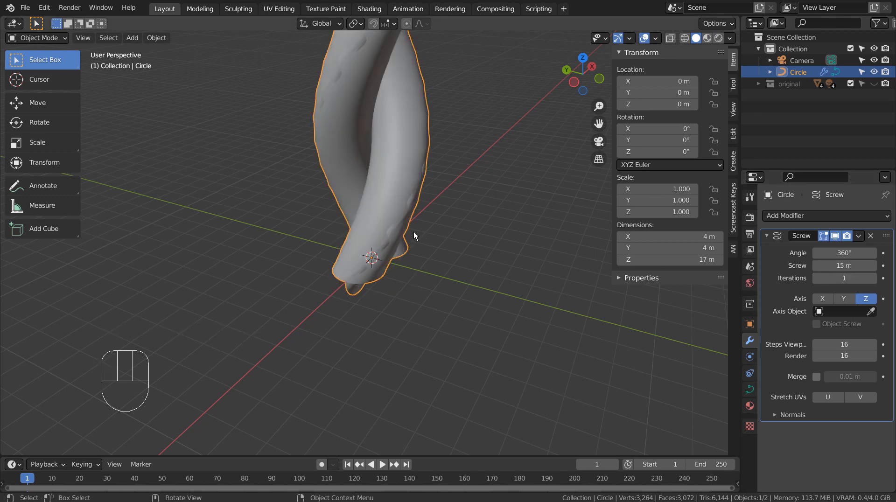
left_click_drag(415, 236, 553, 239)
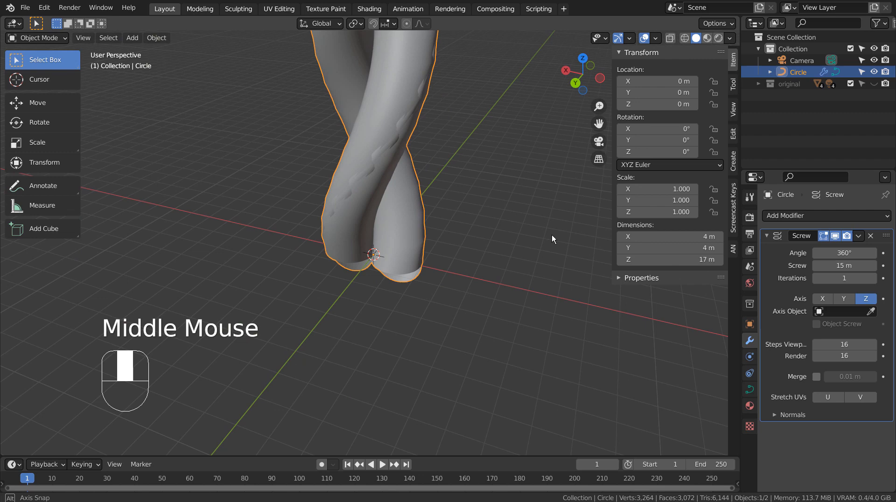
key("Tab")
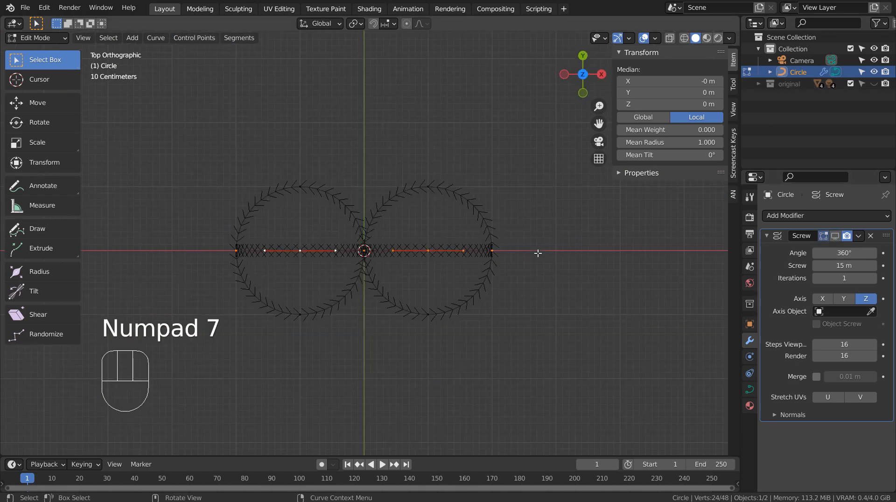
Turn off the Screw modifier's viewport display, showing only the bare four-ring curve
key("g")
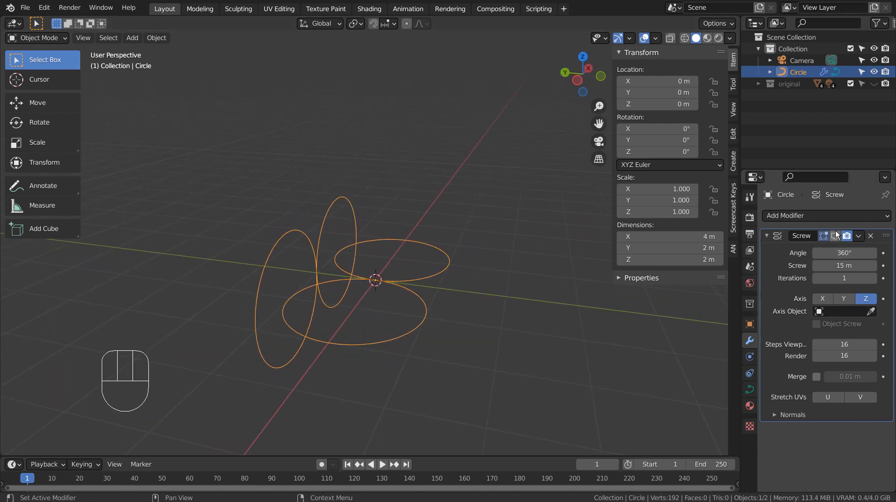
scroll("down", 3)
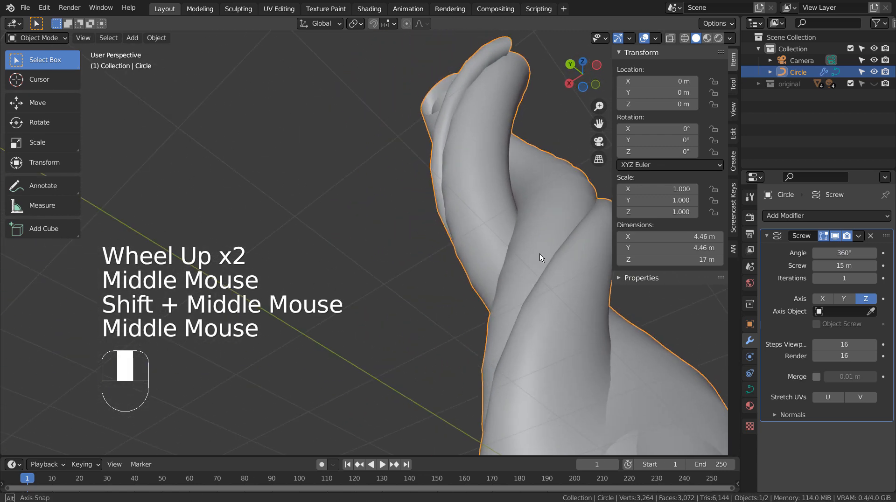
left_click_drag(540, 257, 466, 321)
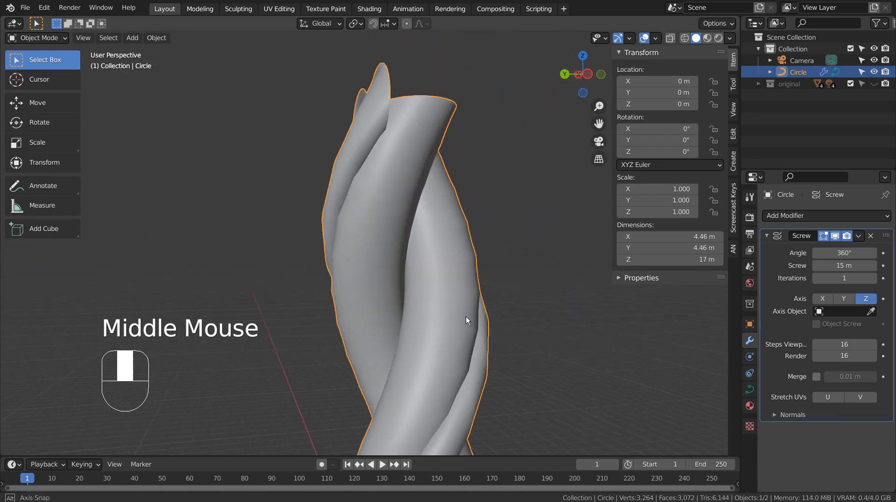
left_click_drag(466, 321, 338, 326)
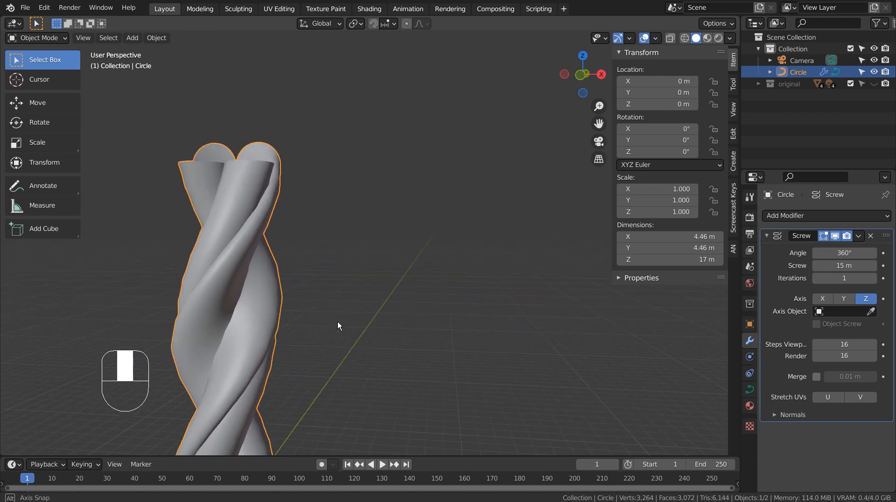
scroll("down", 3)
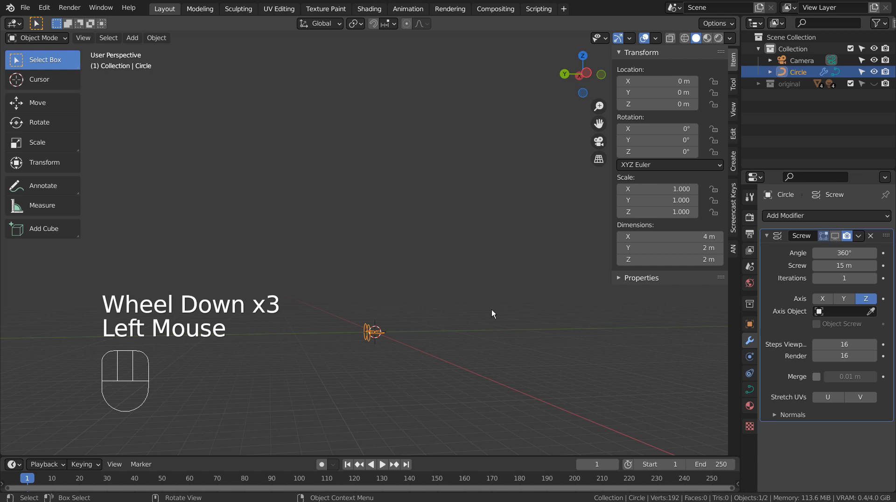
Spread the profile circle points apart in top view, widening the twist to about 7 m
key("KP_7")
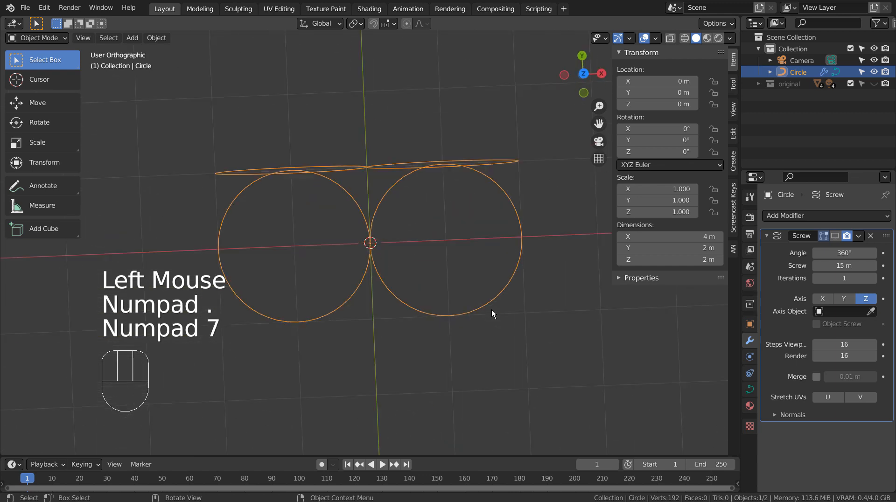
key("Tab")
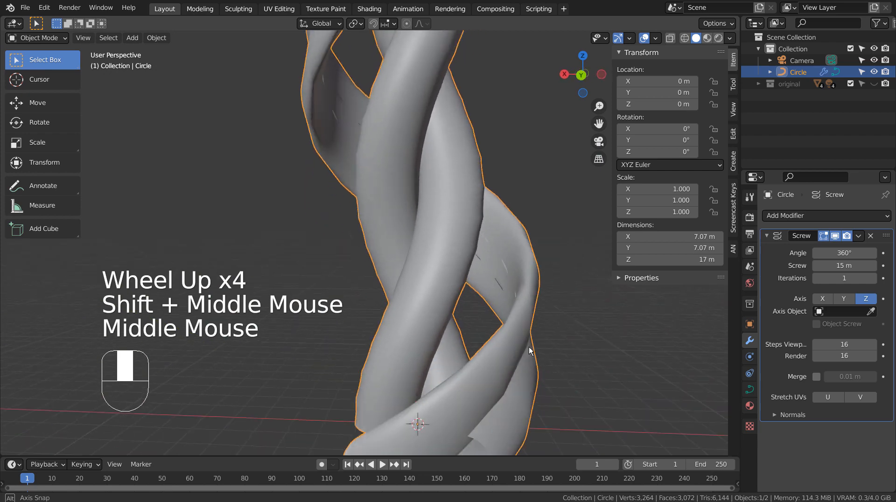
left_click_drag(532, 352, 603, 329)
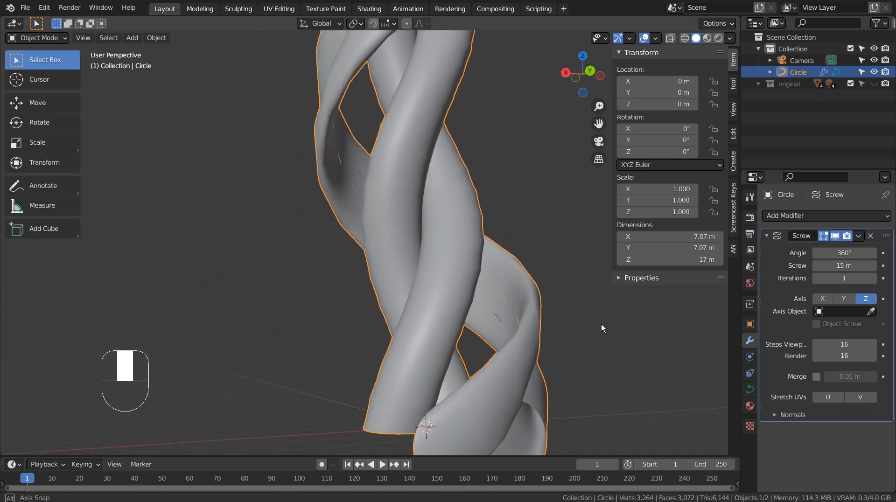
key("Tab")
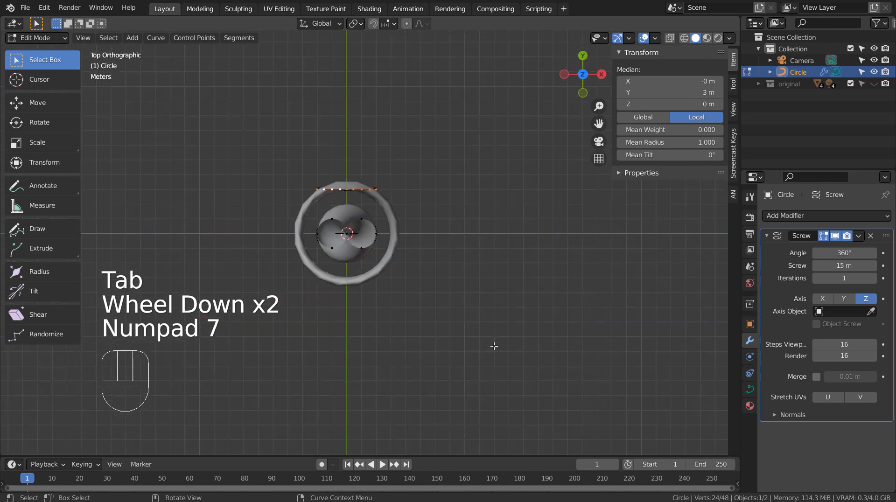
Pull the profile points inward to a 4.74 m twist and add level 3 subdivision
key("g")
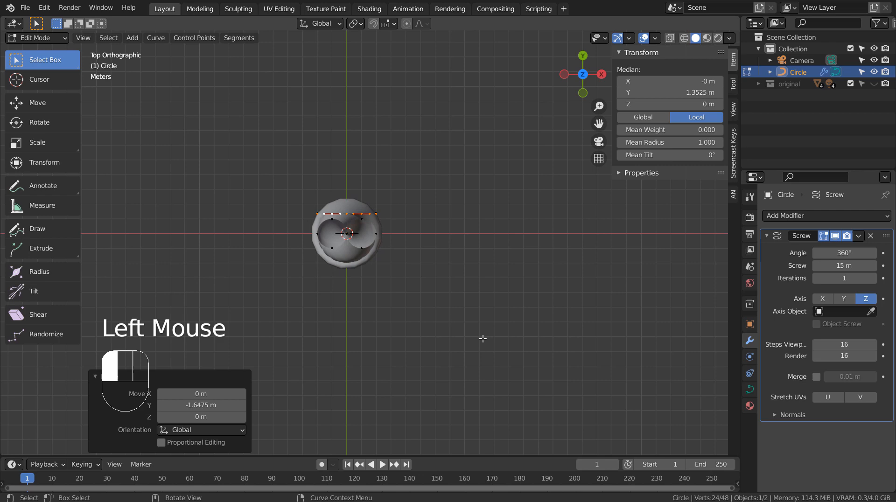
key("Tab")
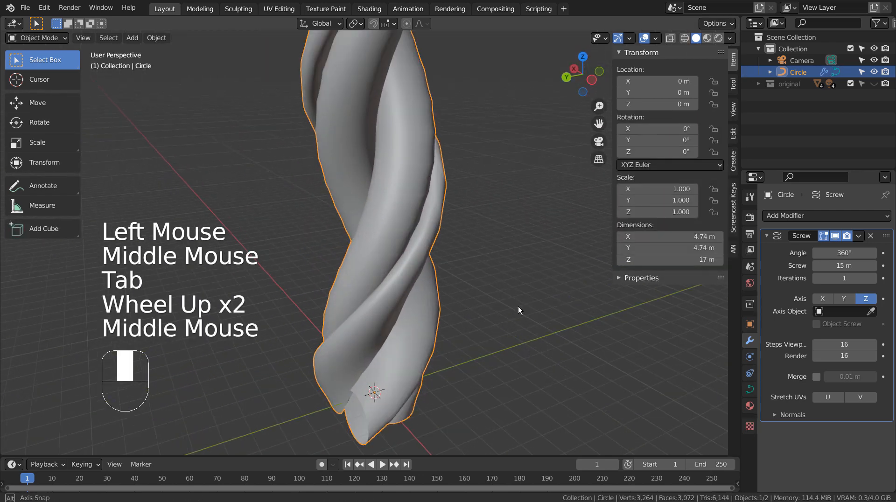
left_click_drag(519, 311, 237, 232)
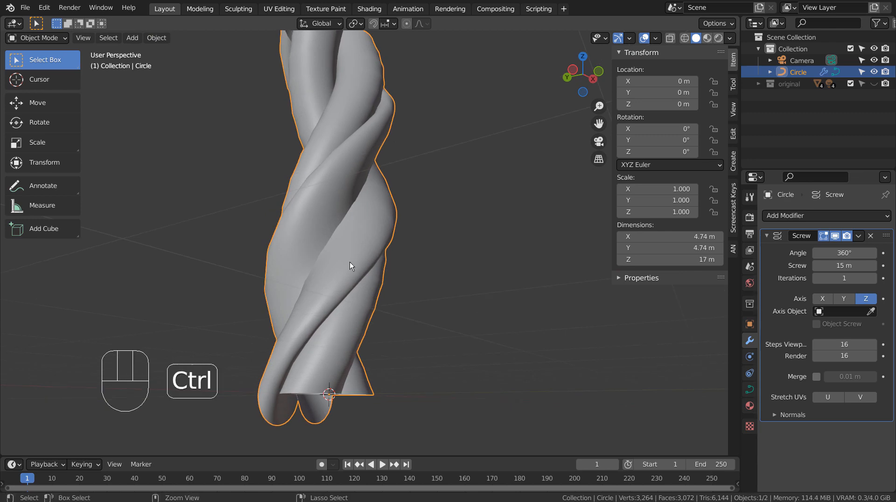
key("ctrl+3")
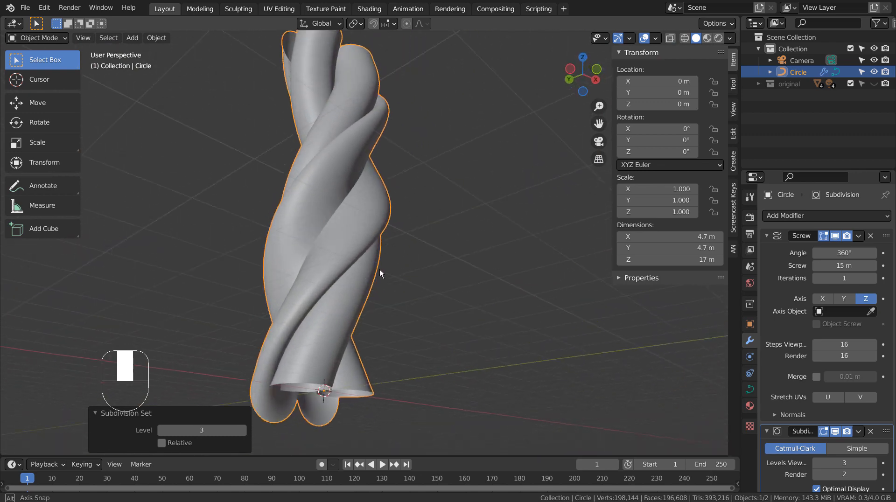
Set Screw Iterations to 15, then 8, making the column 122 m tall
scroll("down", 3)
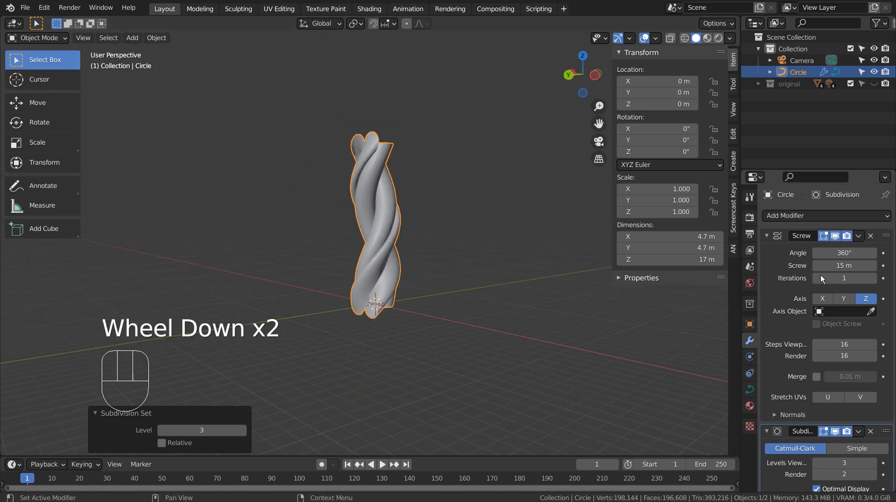
left_click(844, 278)
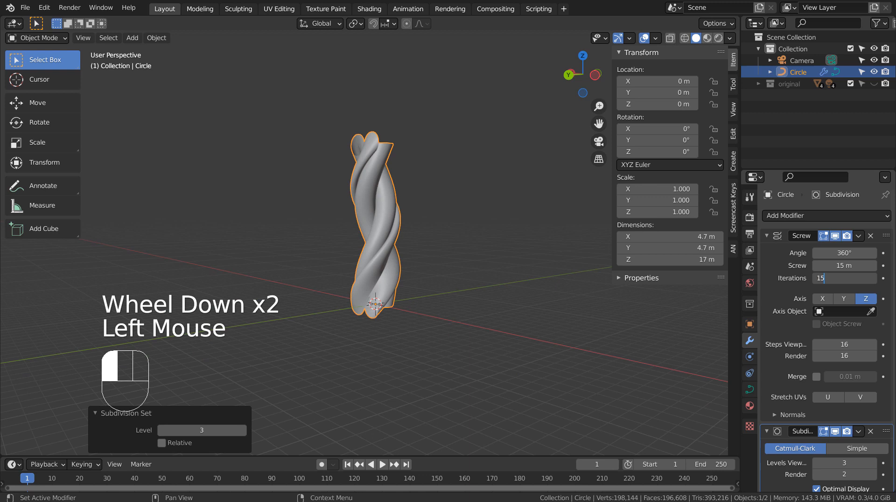
left_click(844, 278)
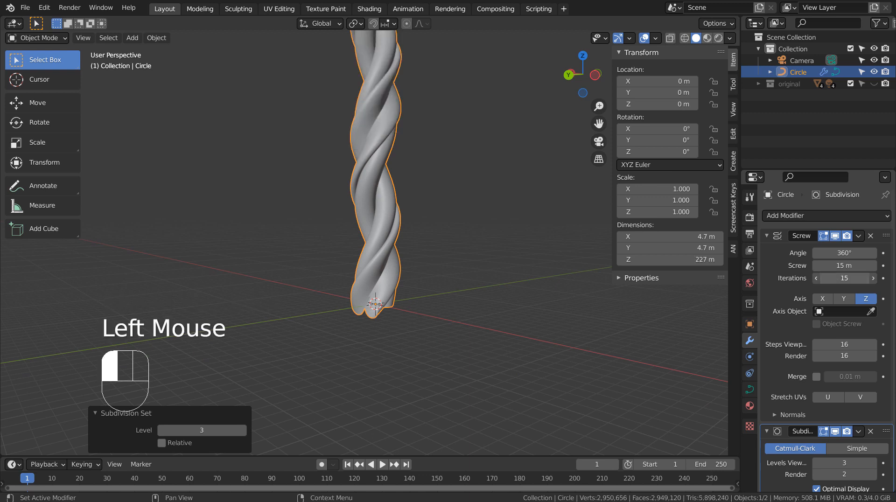
left_click(844, 278)
type("8")
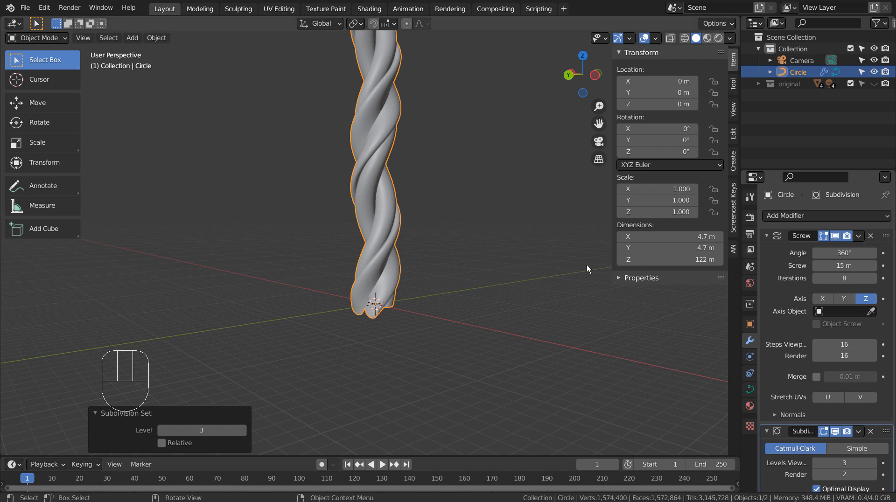
key("KP_7")
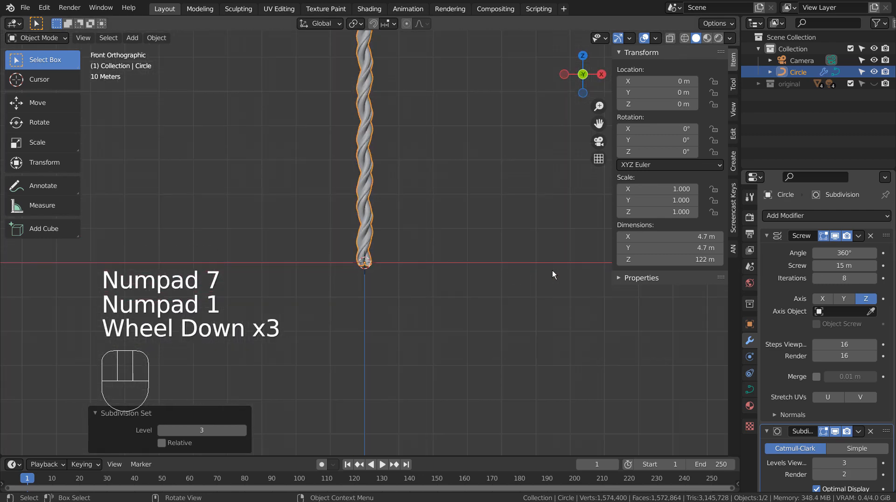
Rotate the spiral 90° on Y so it lies horizontally
key("r")
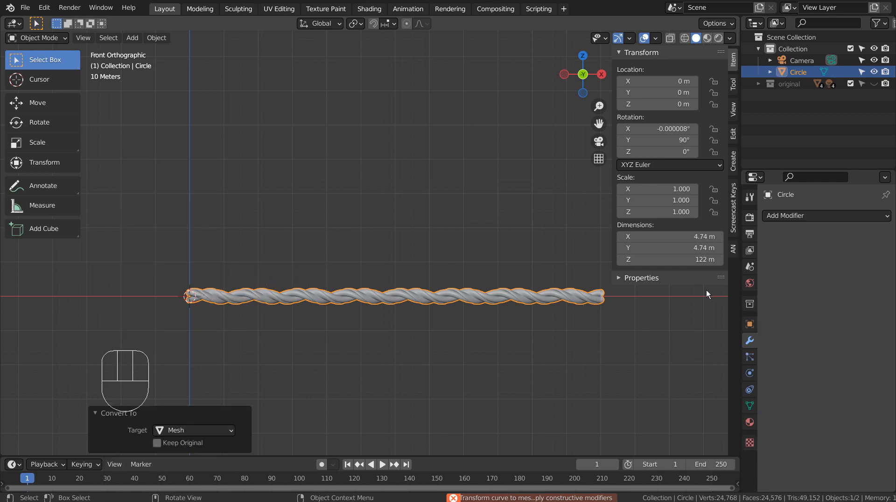
Add a Simple Deform modifier set to Taper along the Z axis with factor about -9.6
left_click(825, 215)
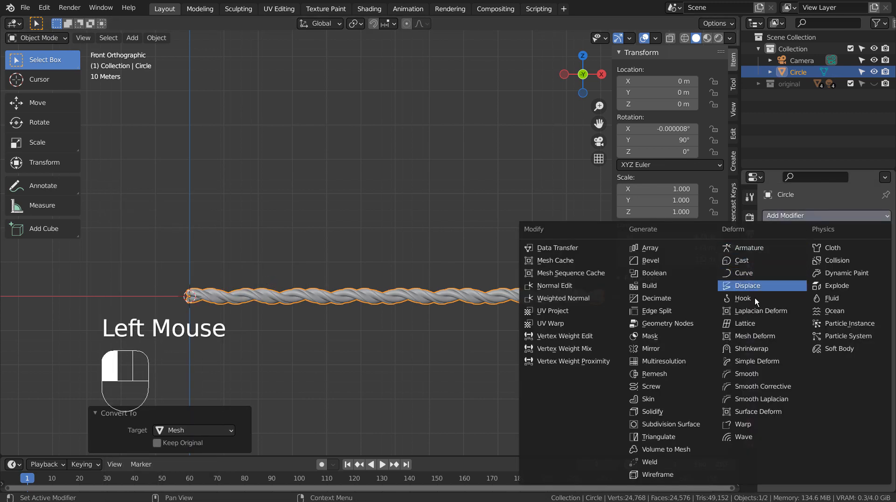
mouse_move(754, 362)
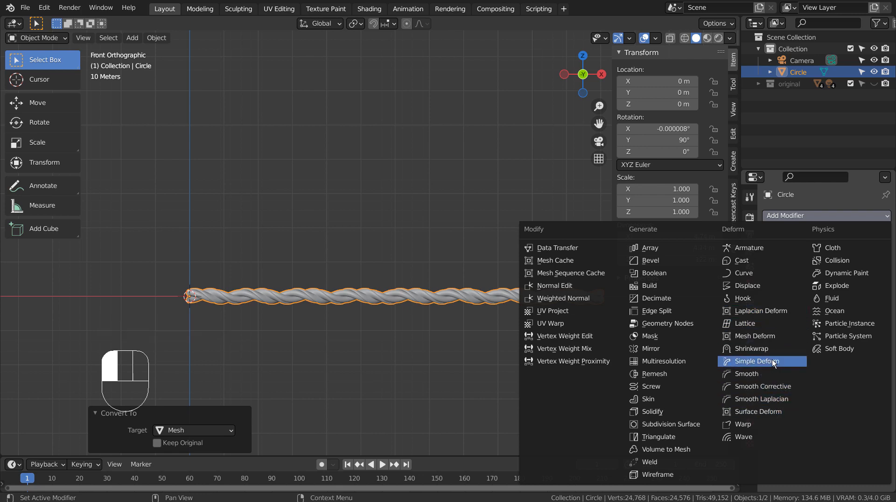
left_click(755, 360)
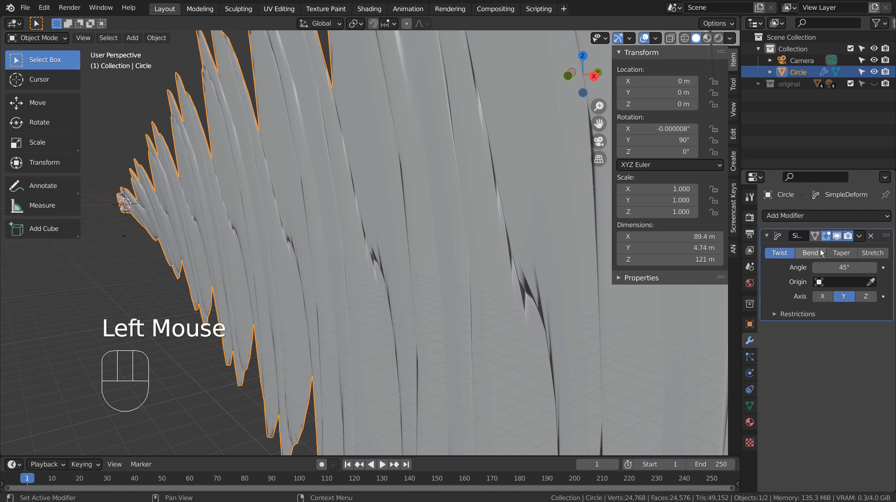
left_click(841, 253)
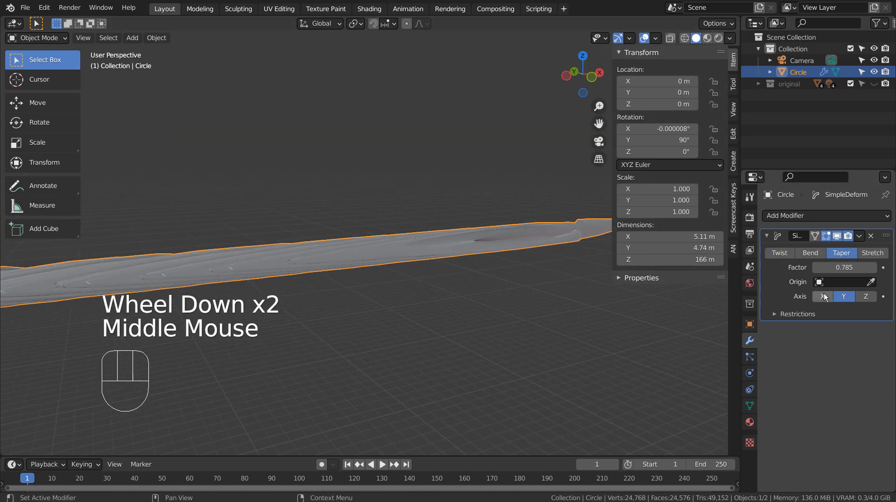
left_click(866, 296)
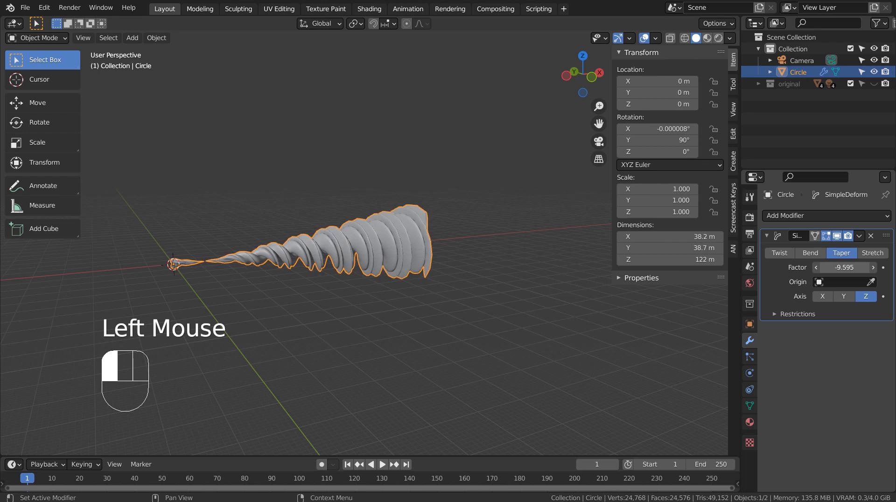
left_click_drag(851, 267, 868, 267)
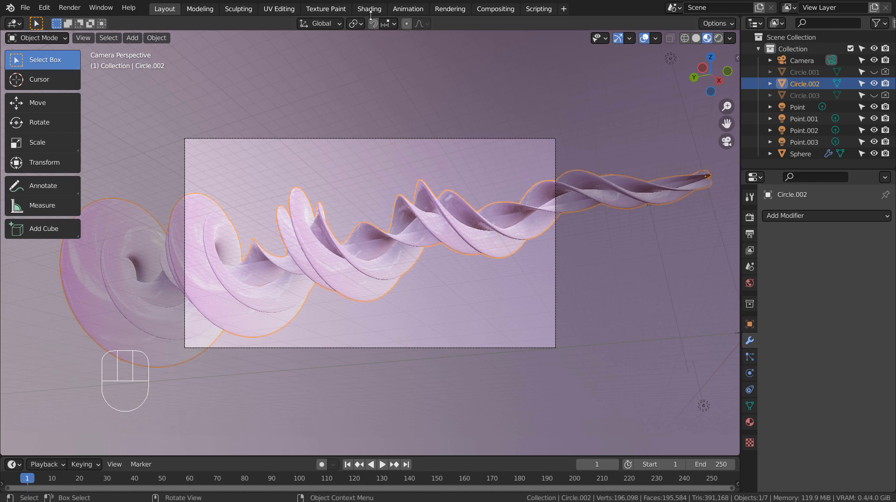
Switch to the Shading workspace to view the spiral's material nodes
left_click(369, 9)
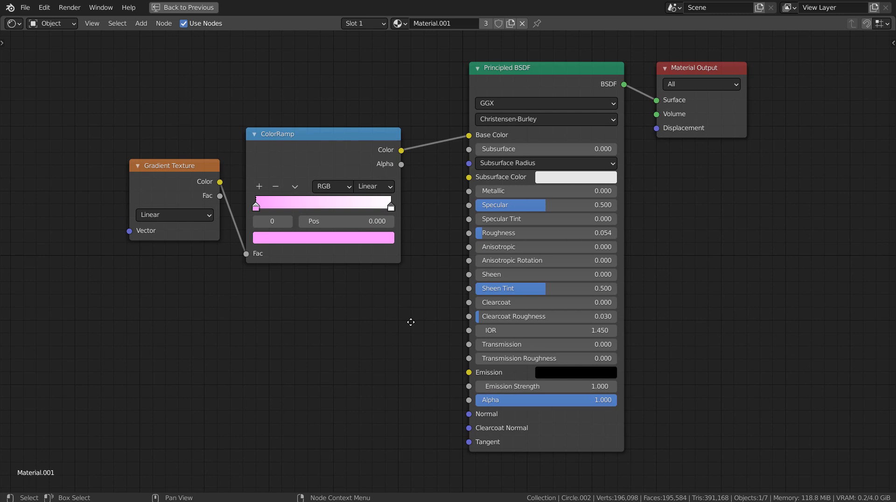
Inspect the background sphere's Material.002 with its radial pink gradient
left_click(183, 8)
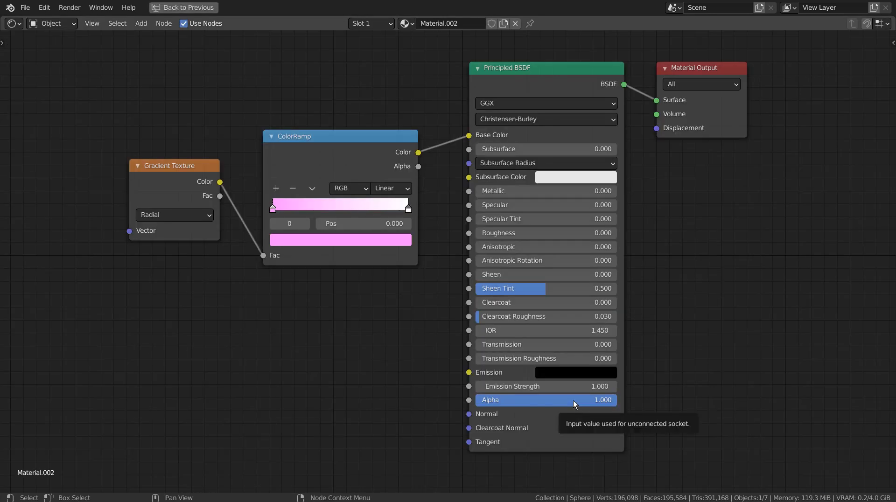
mouse_move(366, 376)
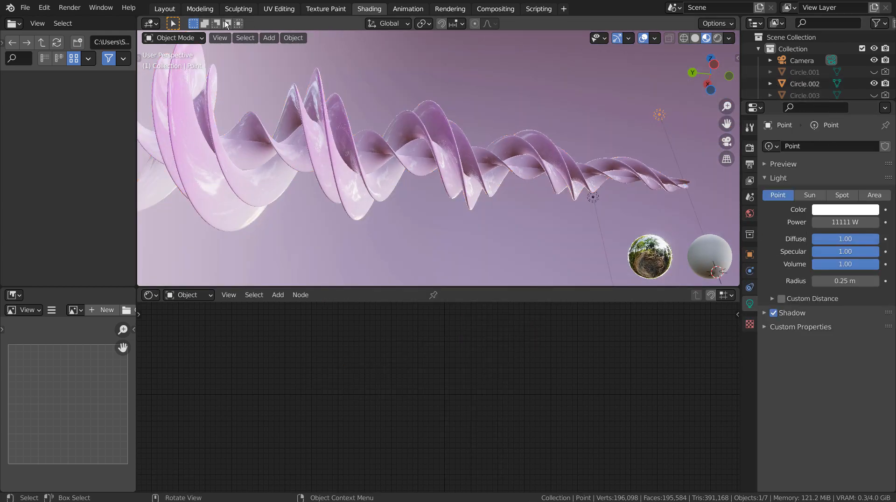
Review the point light settings and the Render Layers → Denoise → Composite compositor setup
left_click(164, 8)
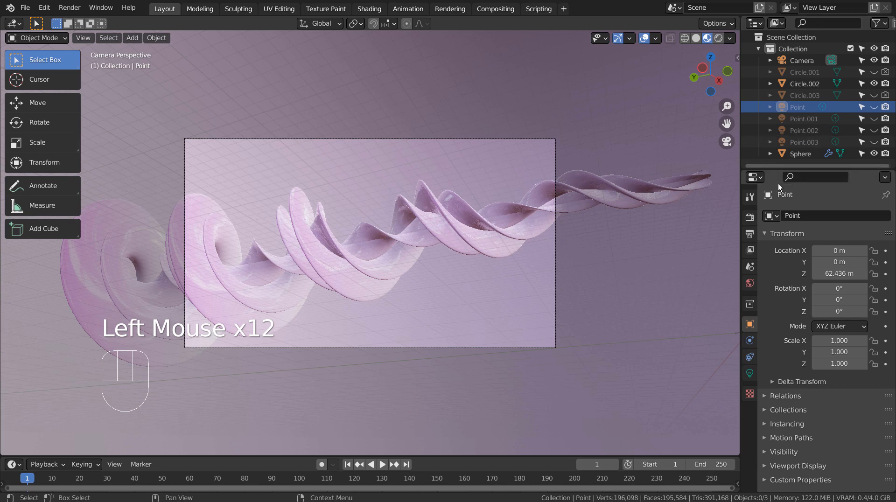
left_click(495, 9)
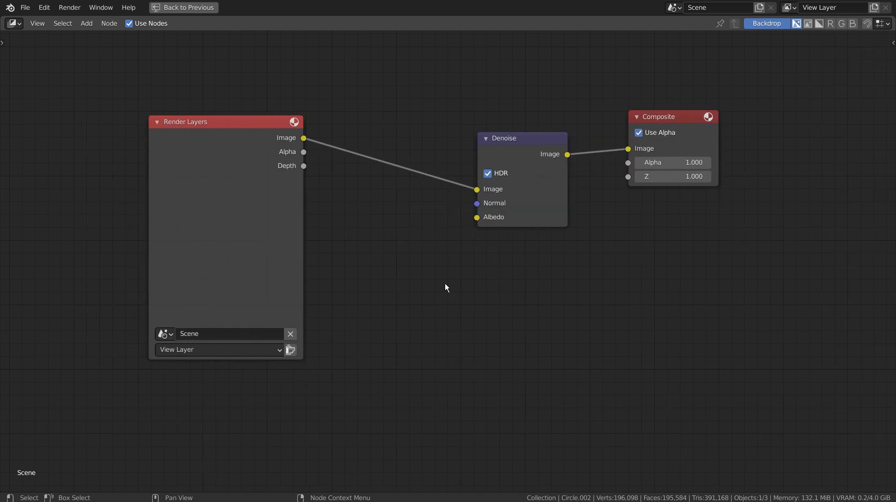
mouse_move(471, 303)
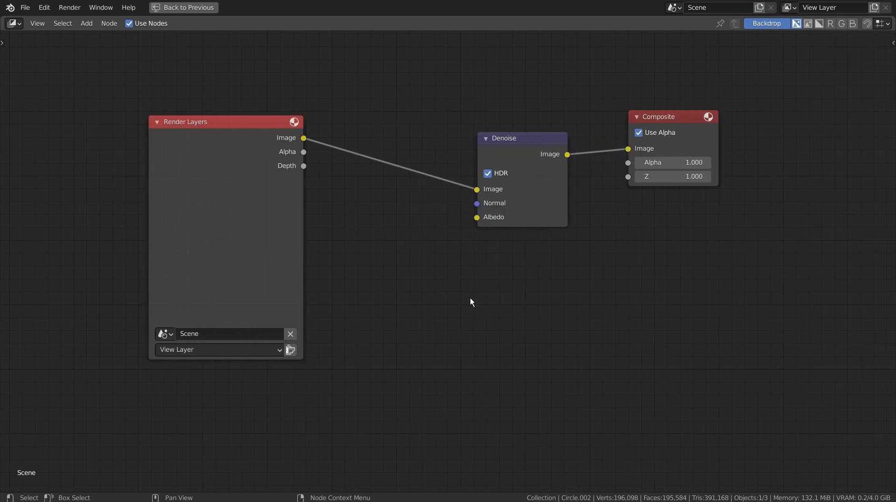
left_click(183, 8)
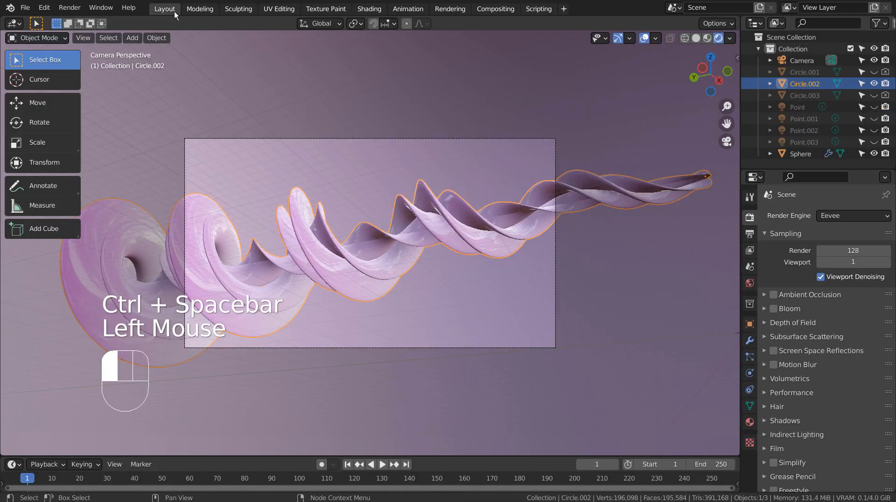